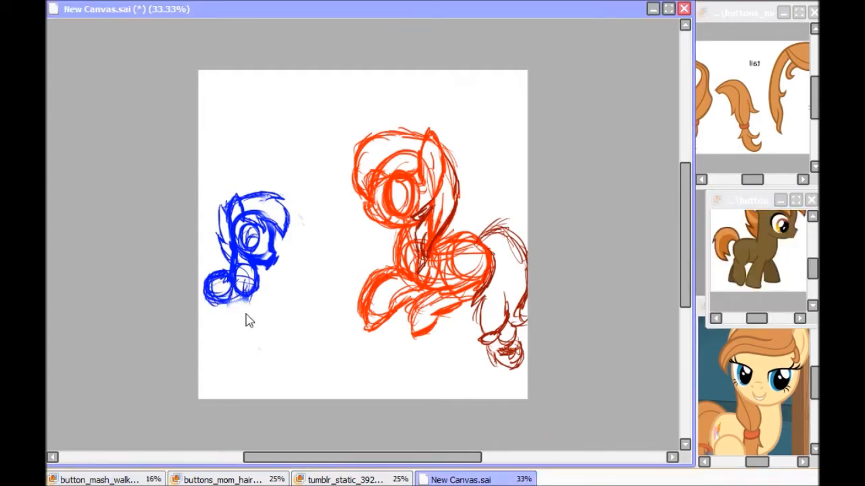
Trace the pony's head and mane outline in black over the faded sketch.
left_click_drag(217, 284, 243, 338)
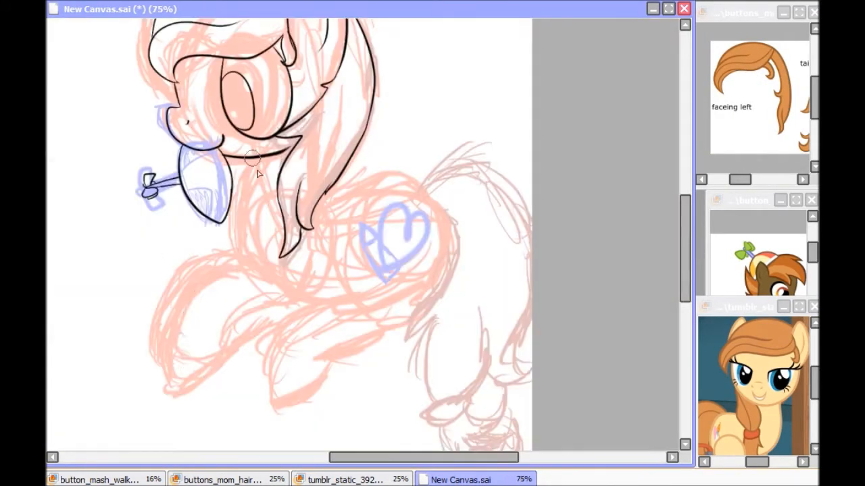
Ink the chest, belly and folded front legs in black on the lineart layer.
left_click_drag(253, 162, 419, 301)
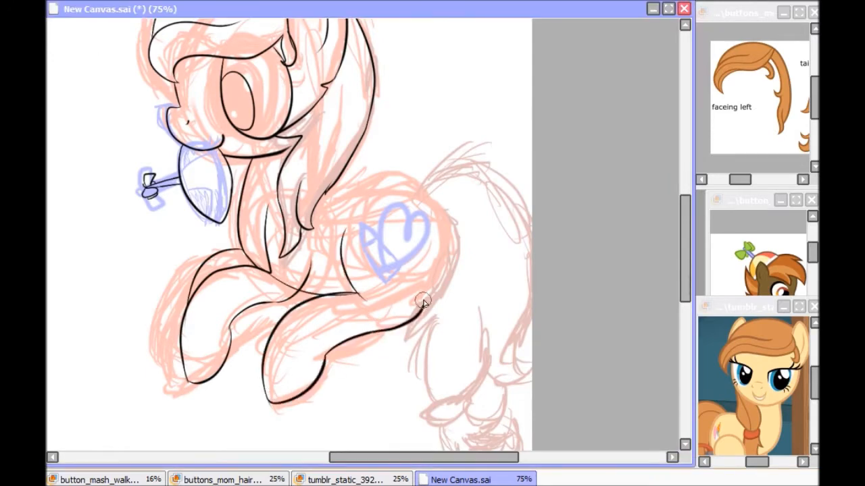
scroll("down", 3)
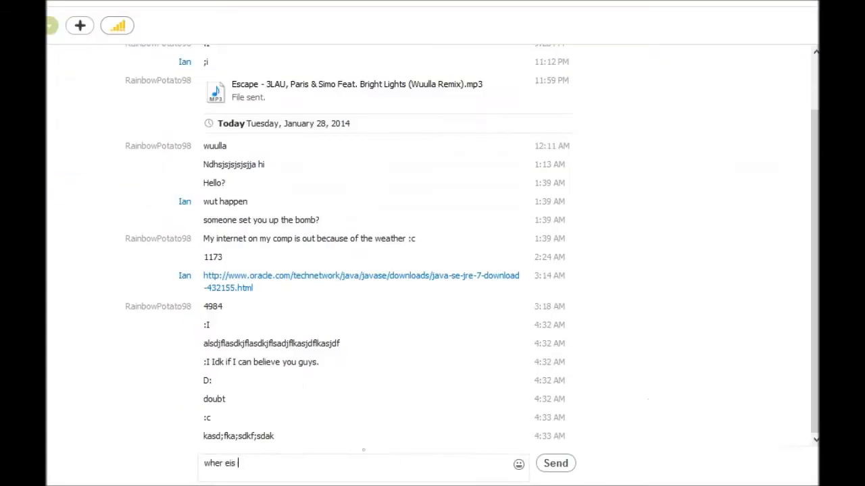
Start typing a reply in the Skype chat message field.
left_click(461, 479)
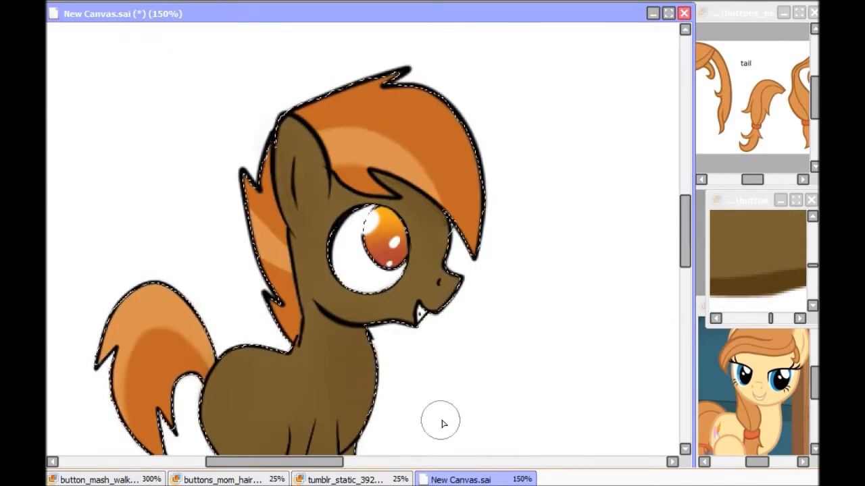
Sample orange from the reference and paint the tip of the mane with it.
left_click(143, 337)
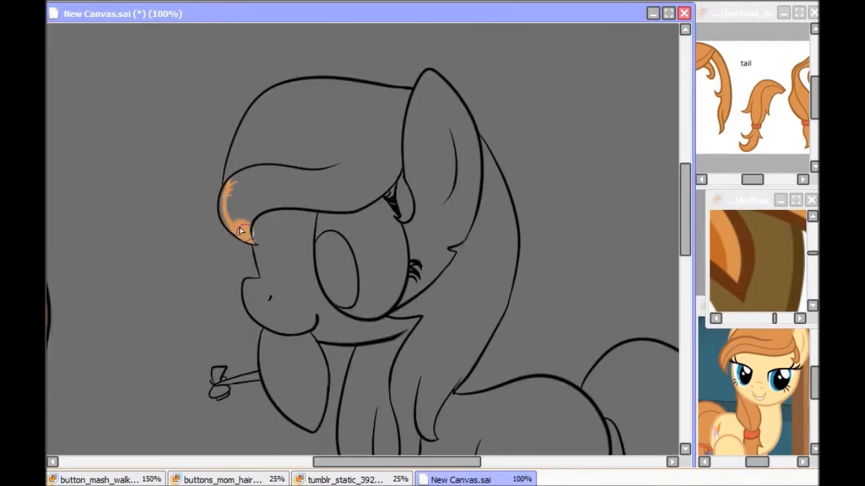
left_click(244, 231)
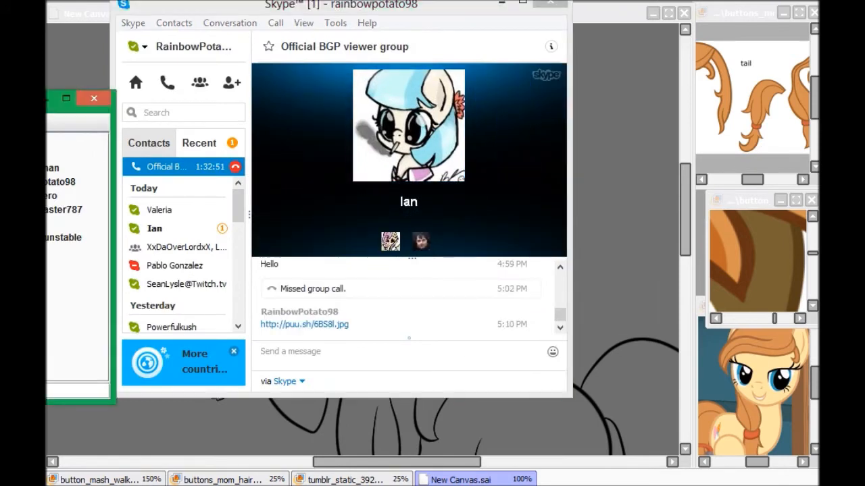
Minimize the Skype group call window to return to the canvas.
left_click(459, 479)
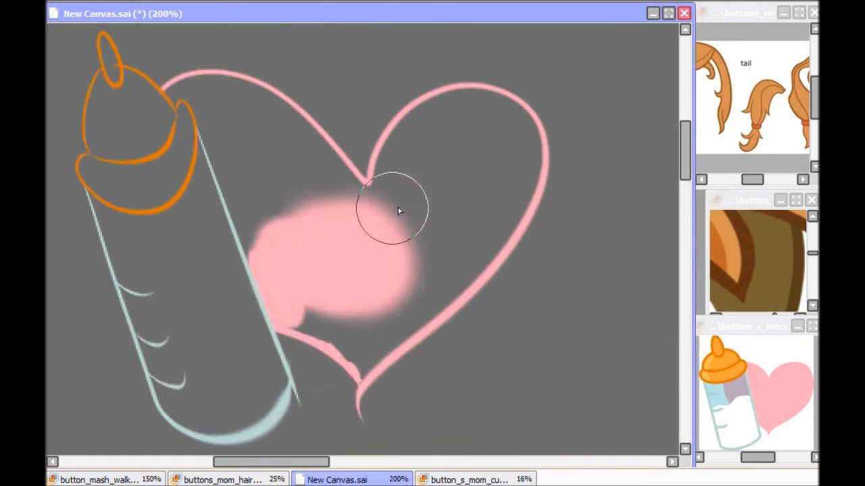
Fill the cutie mark heart solid pink and paint white milk inside the bottle.
left_click_drag(398, 209, 483, 100)
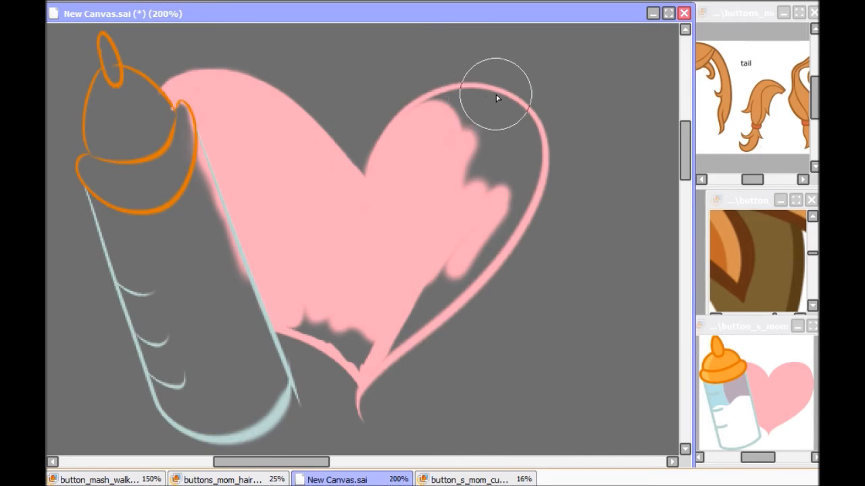
left_click_drag(496, 98, 500, 223)
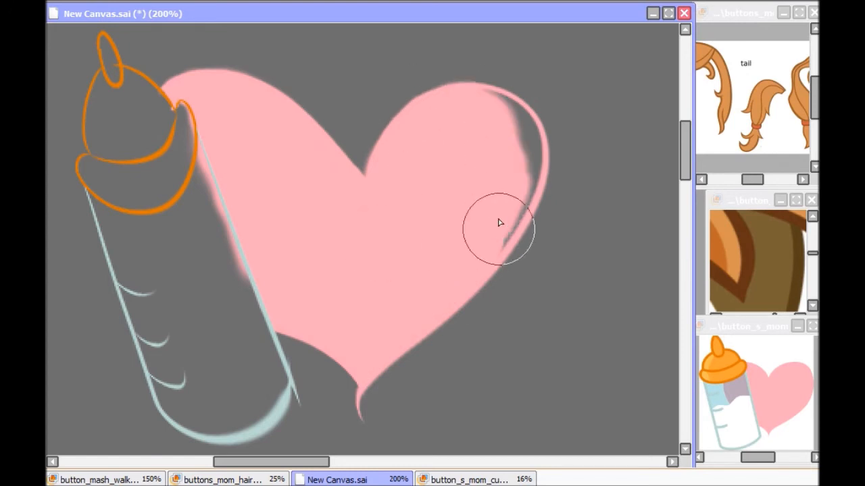
left_click_drag(499, 223, 250, 280)
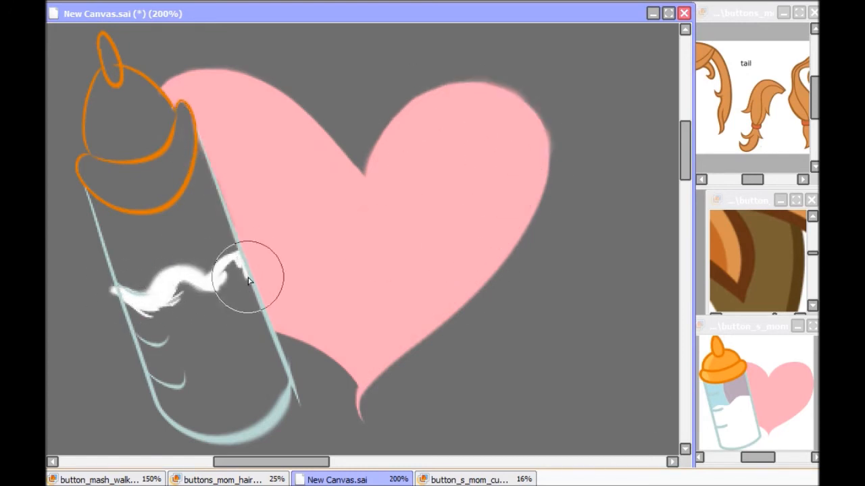